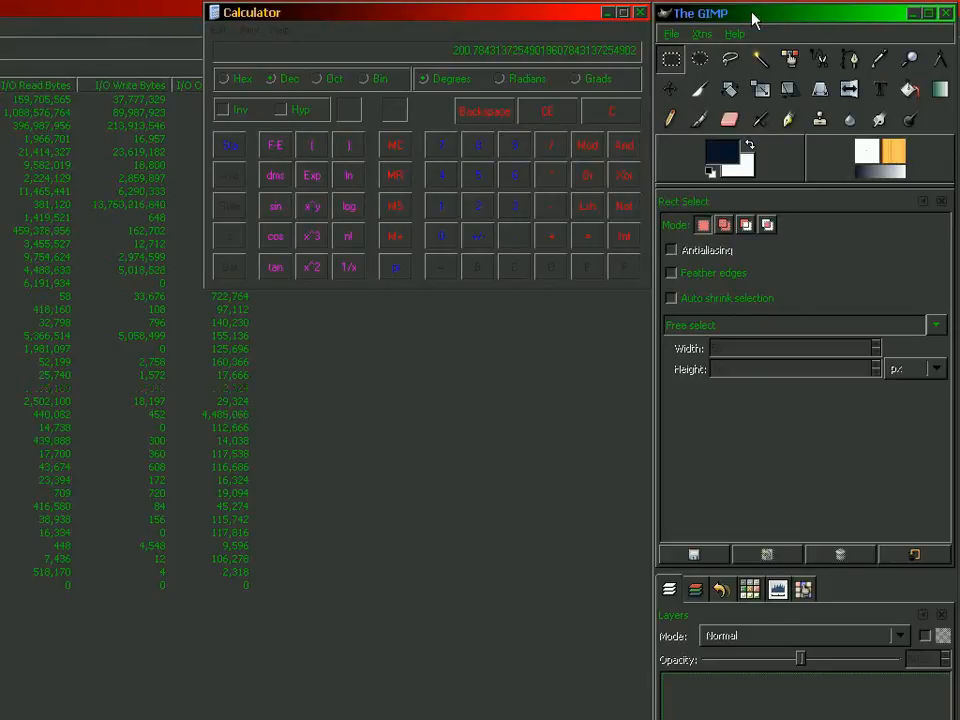
Open CarnivalestaBG base.xcf from the Platform Masters temp folder
{"action": "left_click", "coordinate": [671, 33]}
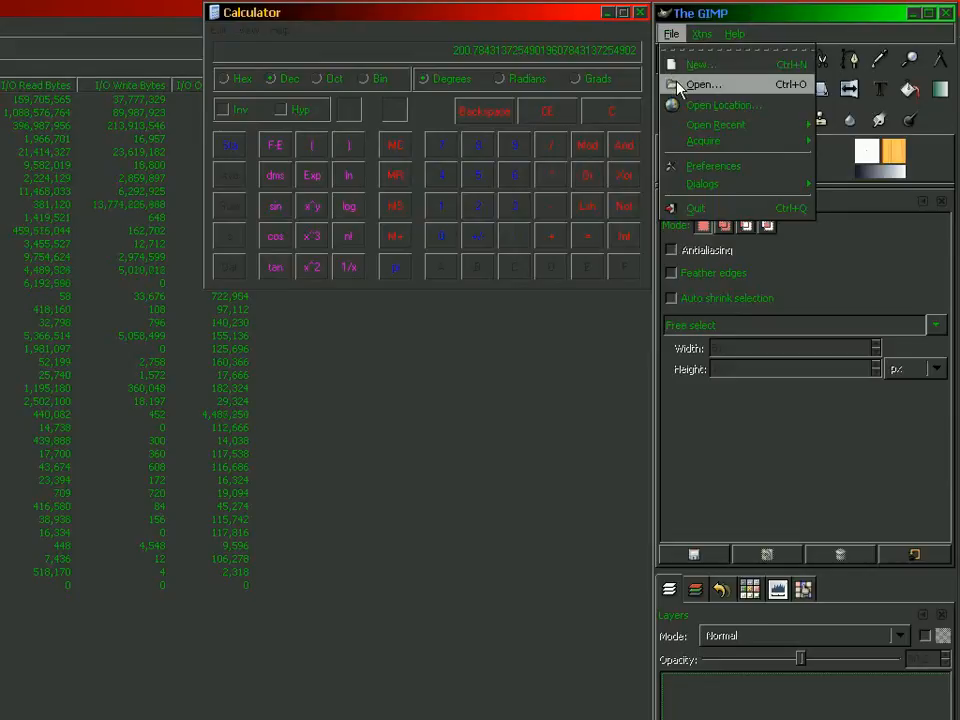
{"action": "left_click", "coordinate": [702, 84]}
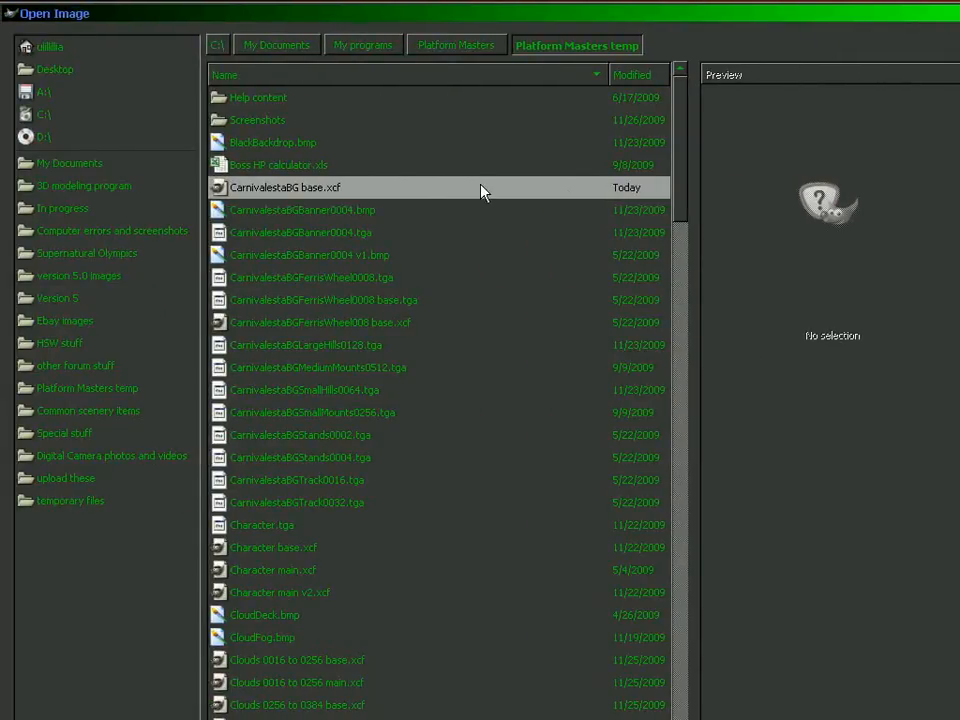
{"action": "left_click", "coordinate": [286, 187]}
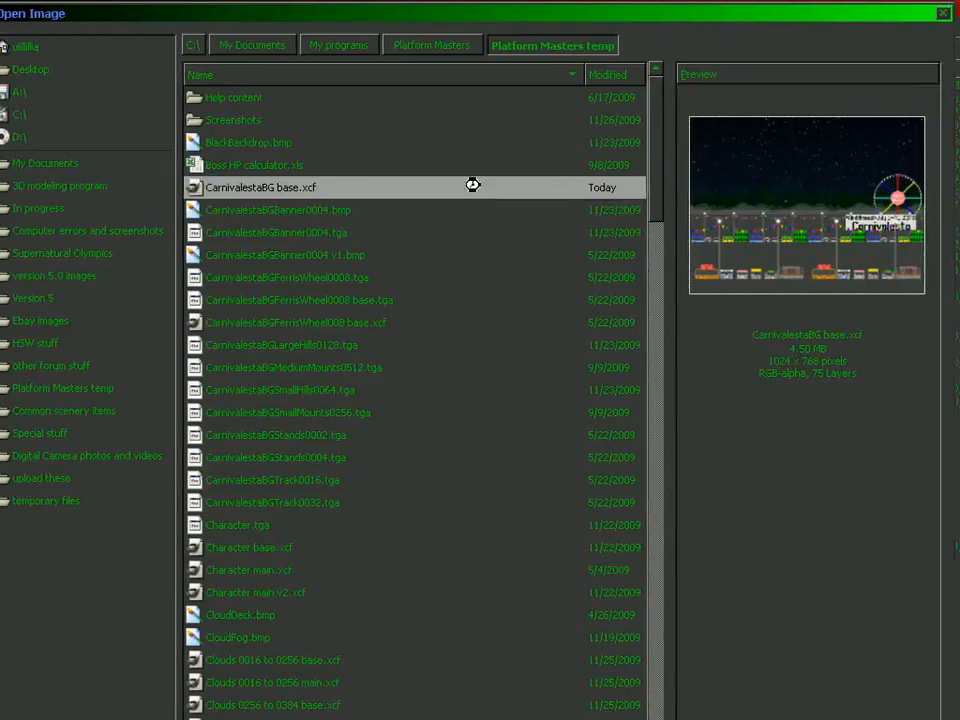
{"action": "double_click", "coordinate": [261, 187]}
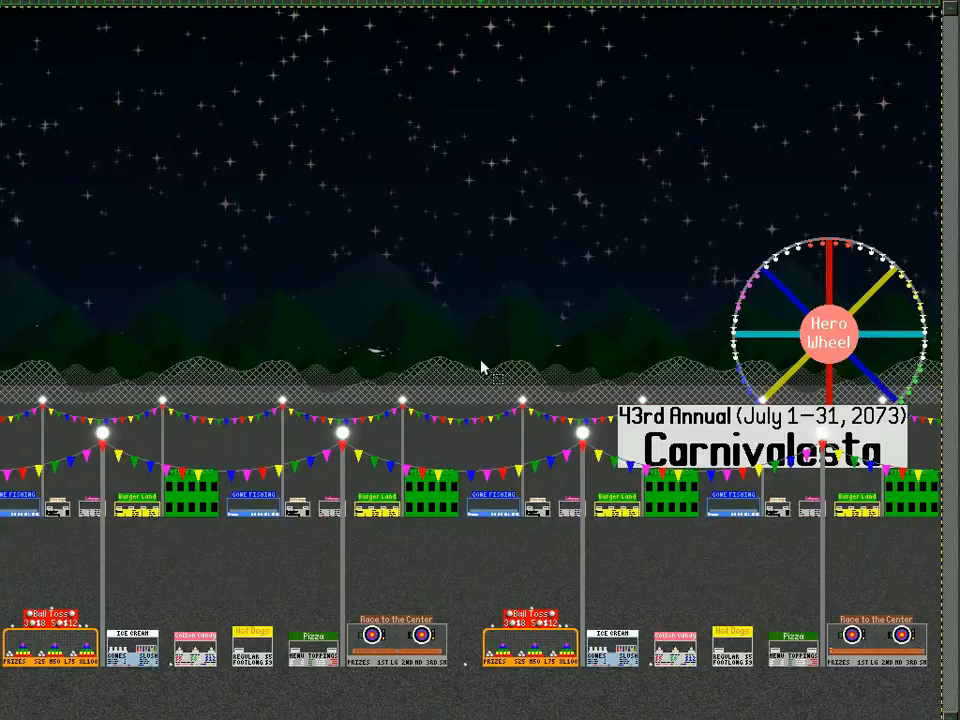
{"action": "scroll", "scroll_direction": "down", "scroll_amount": 3}
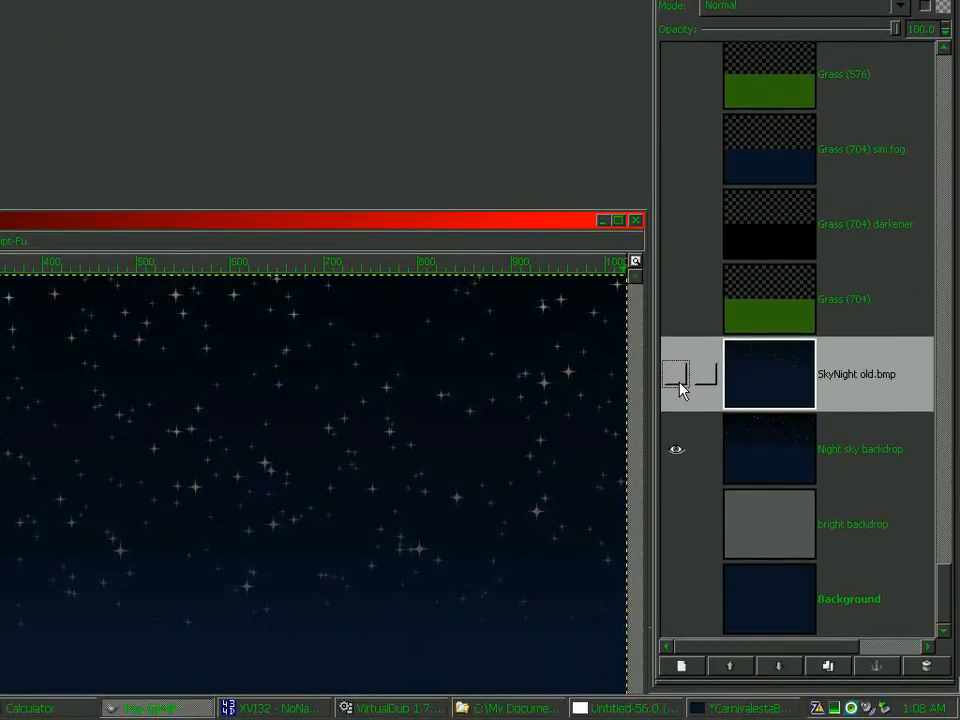
{"action": "left_click", "coordinate": [676, 374]}
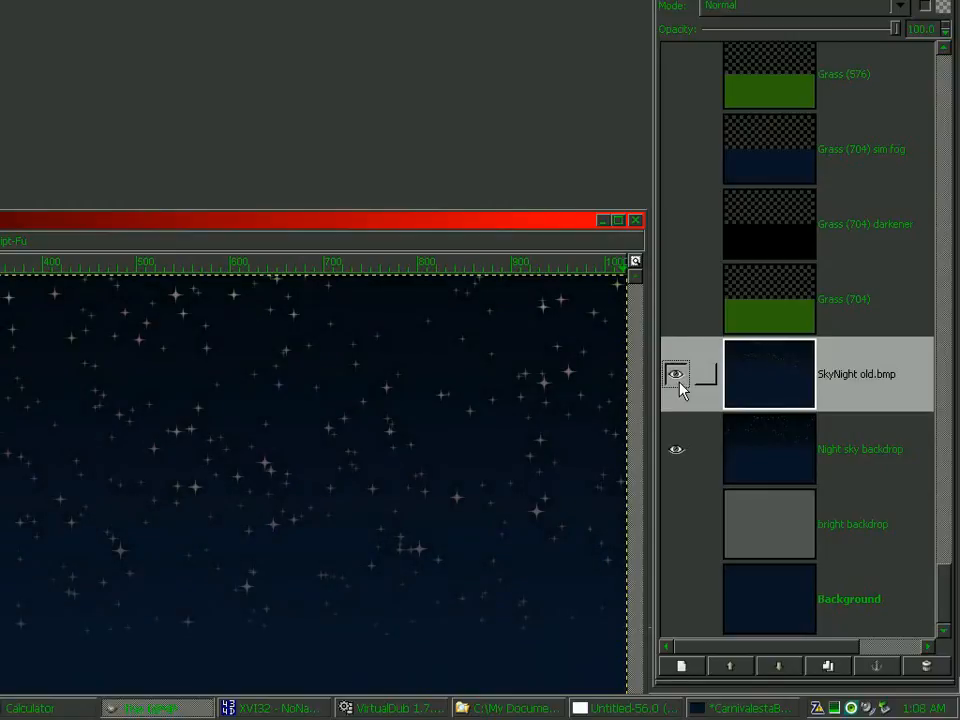
{"action": "left_click", "coordinate": [675, 374]}
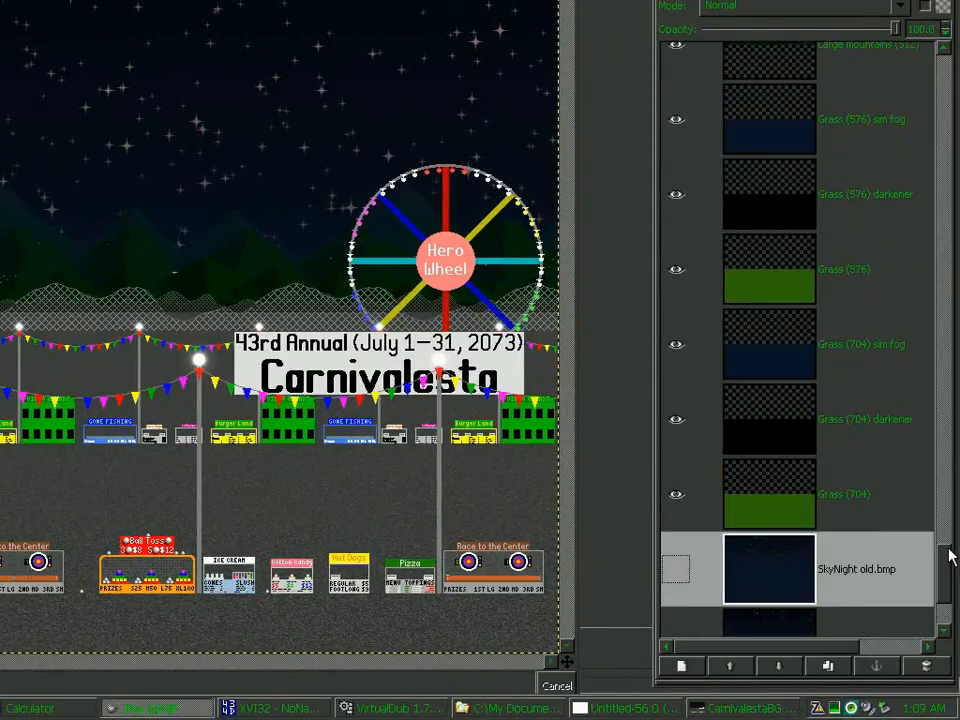
{"action": "scroll", "scroll_direction": "up", "scroll_amount": 3}
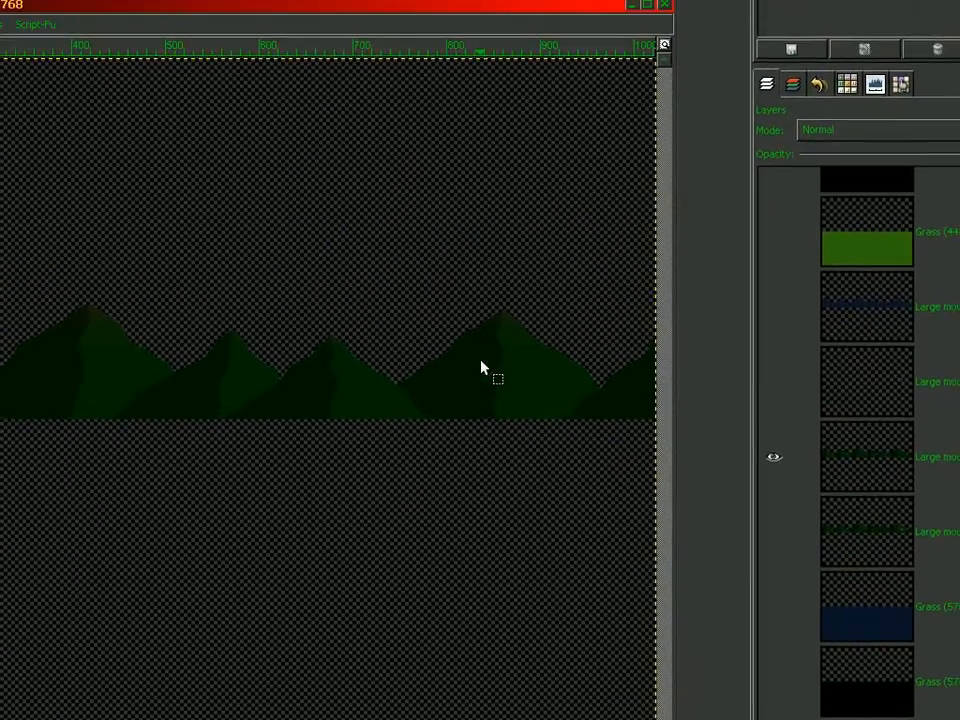
{"action": "left_click", "coordinate": [675, 362]}
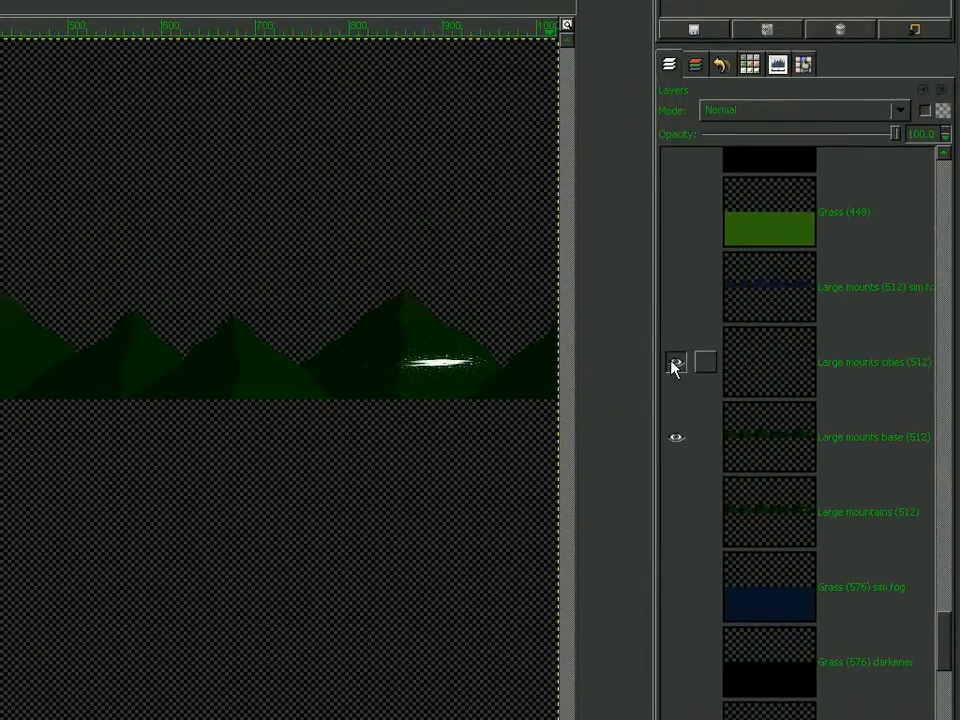
{"action": "left_click", "coordinate": [675, 362]}
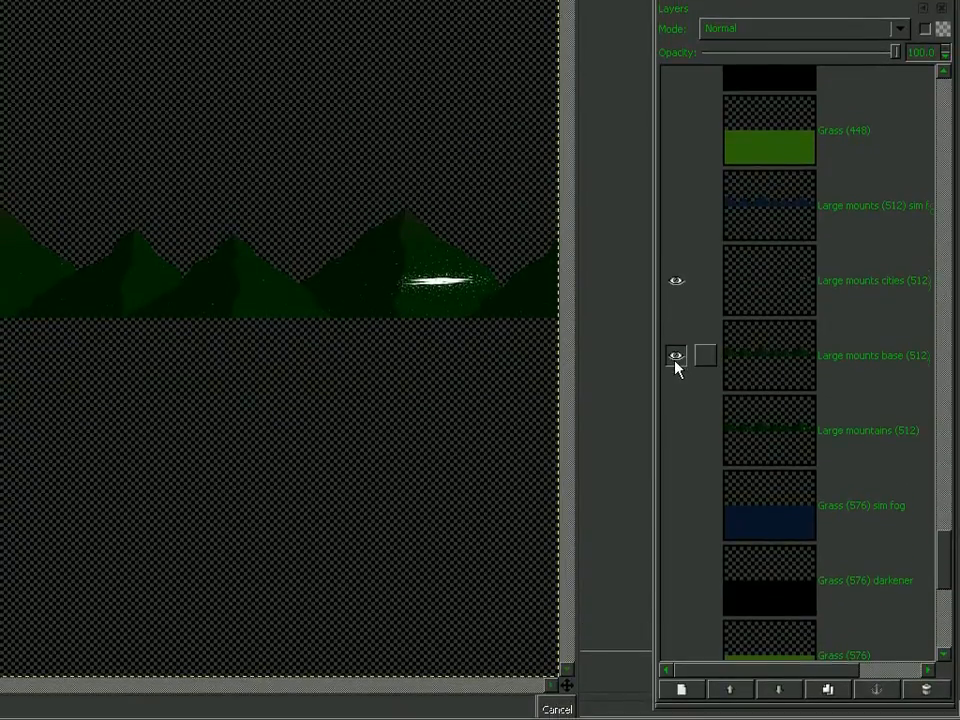
{"action": "left_click", "coordinate": [675, 355]}
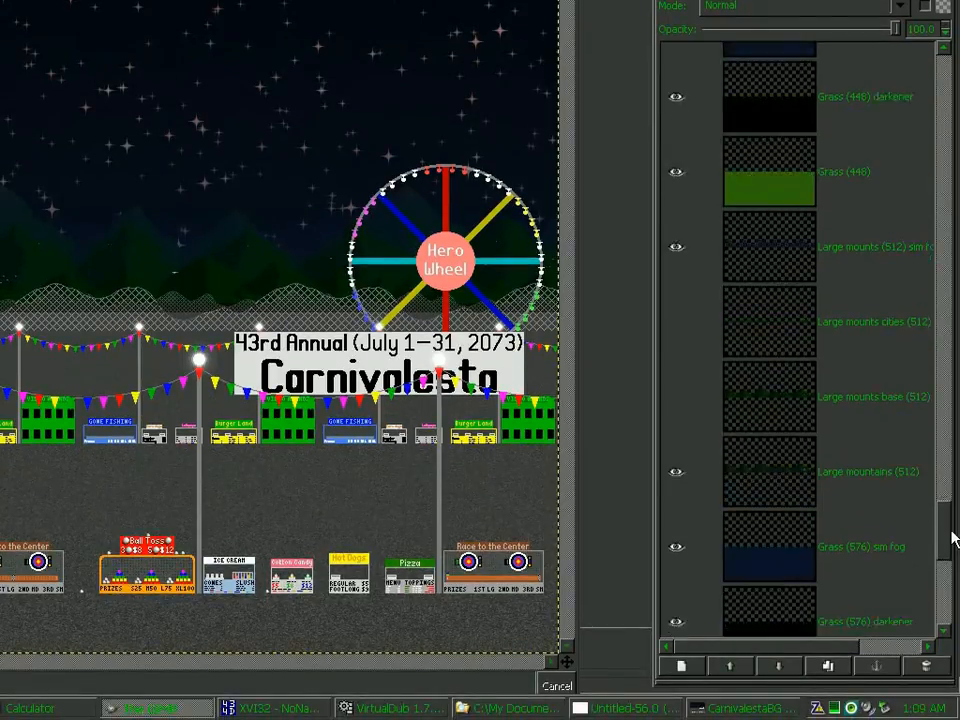
{"action": "scroll", "scroll_direction": "up", "scroll_amount": 3}
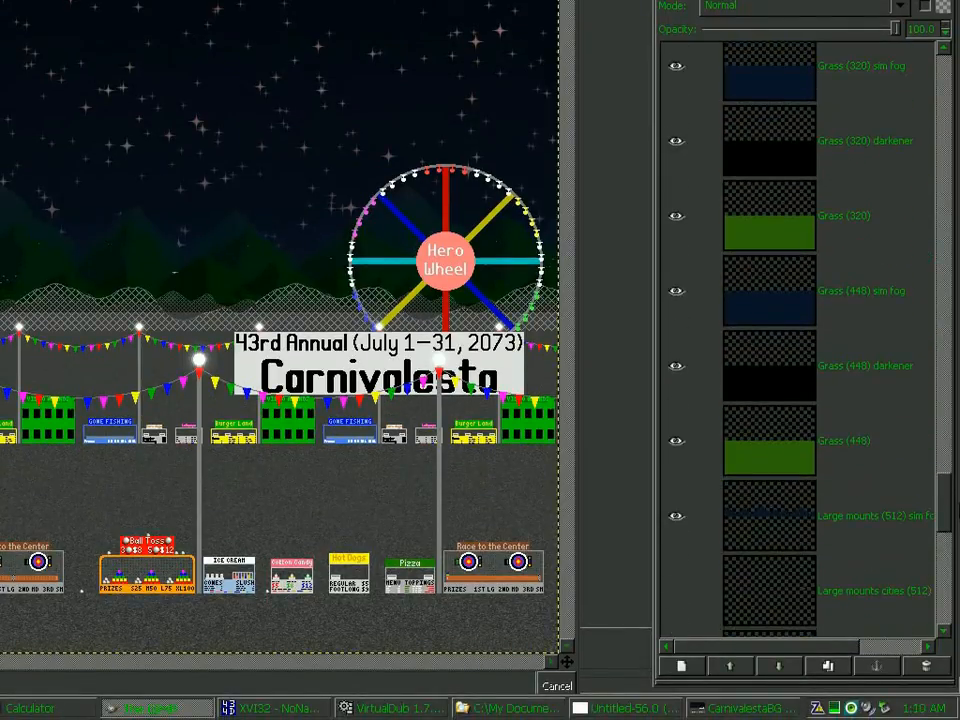
{"action": "scroll", "scroll_direction": "up", "scroll_amount": 3}
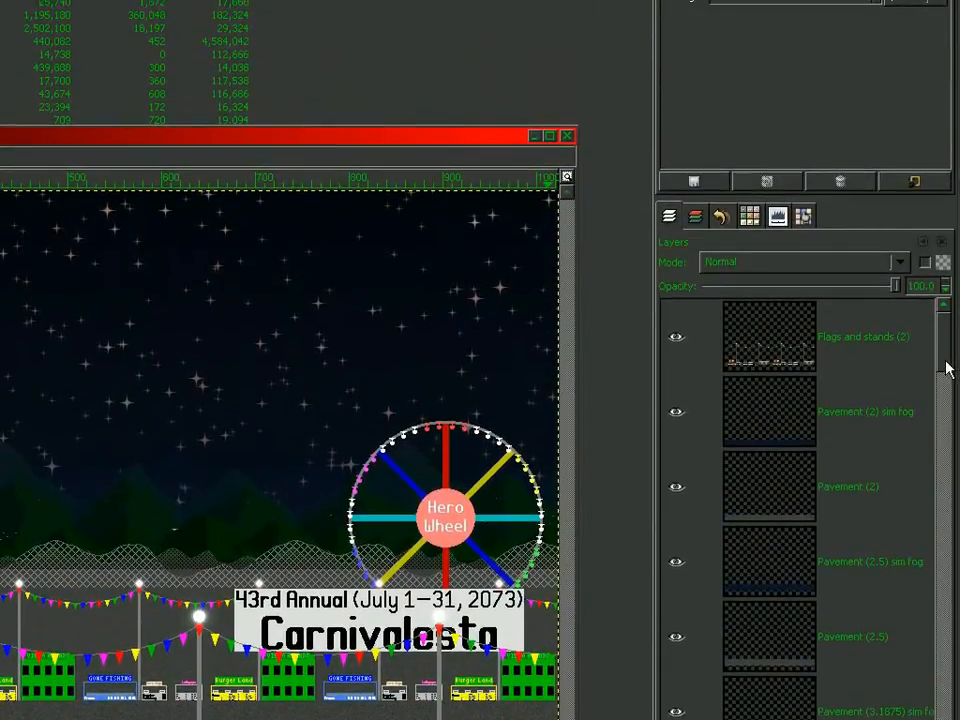
{"action": "scroll", "scroll_direction": "down", "scroll_amount": 3}
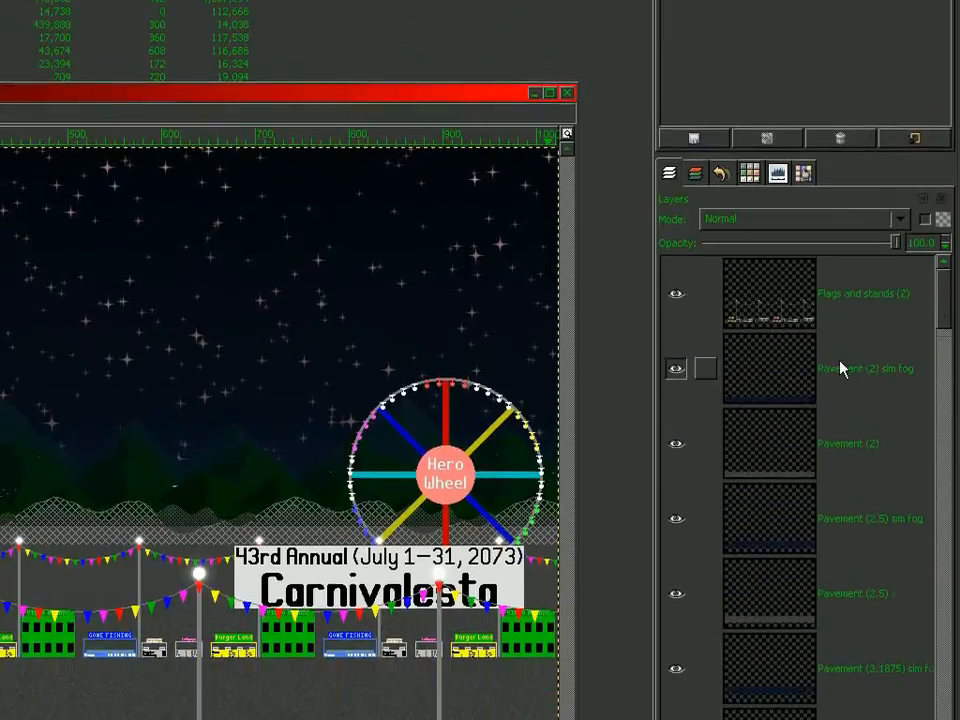
{"action": "left_click", "coordinate": [865, 368]}
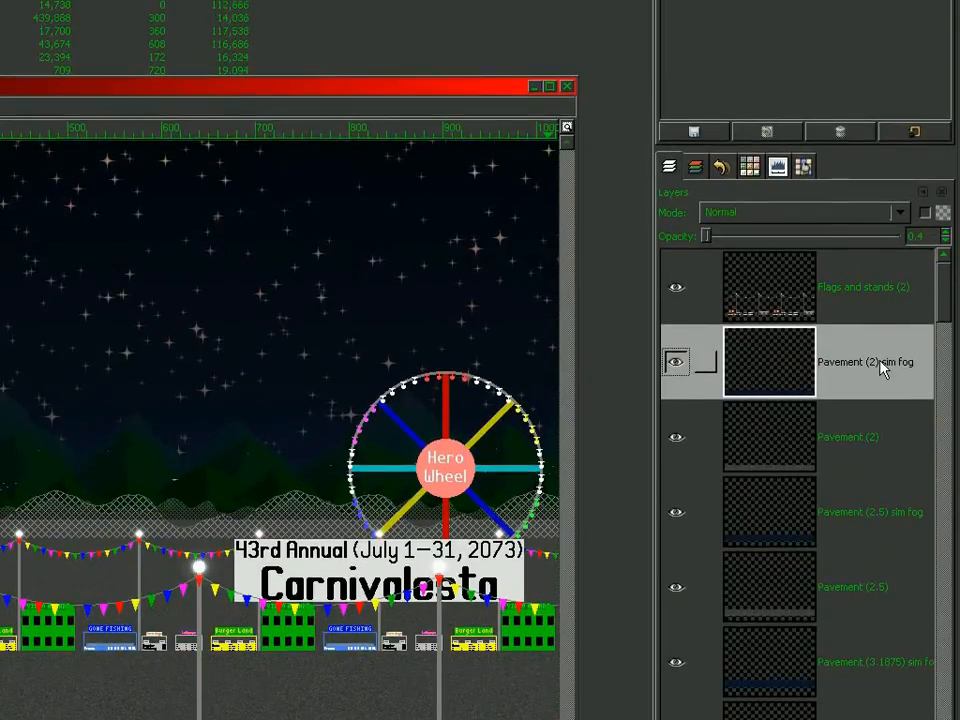
{"action": "scroll", "scroll_direction": "down", "scroll_amount": 3}
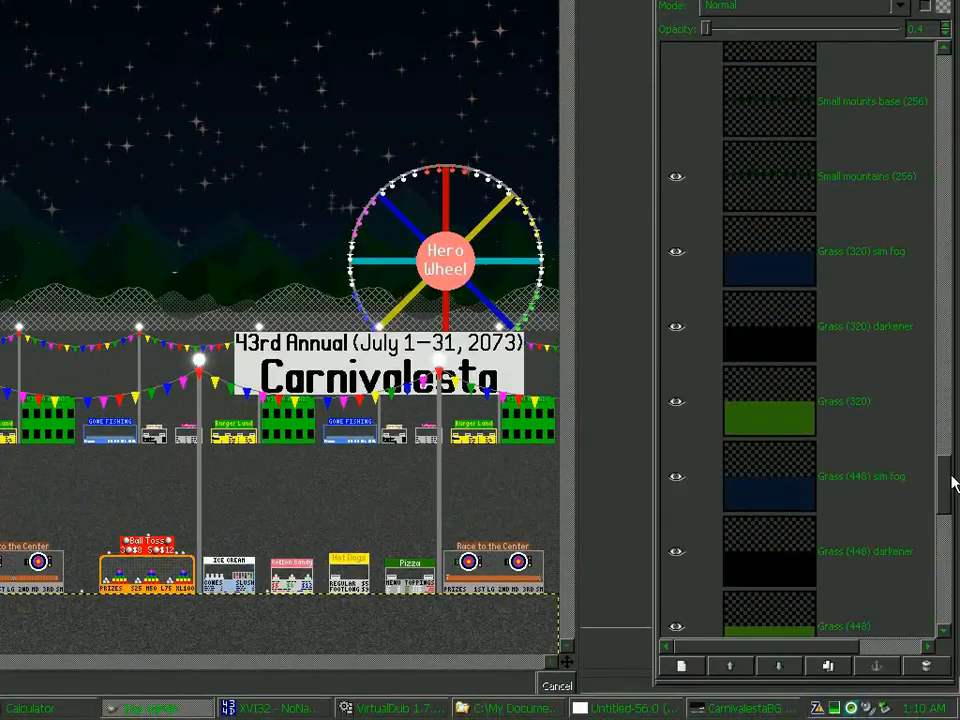
{"action": "scroll", "scroll_direction": "down", "scroll_amount": 3}
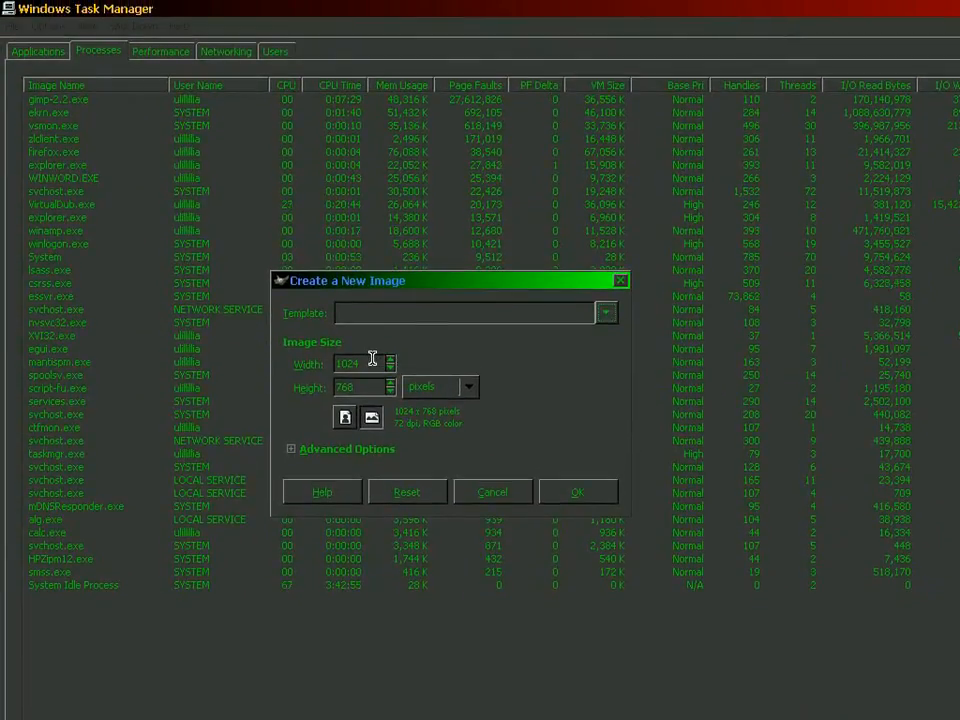
Set the new image's width field in Create a New Image
{"action": "left_click", "coordinate": [577, 491]}
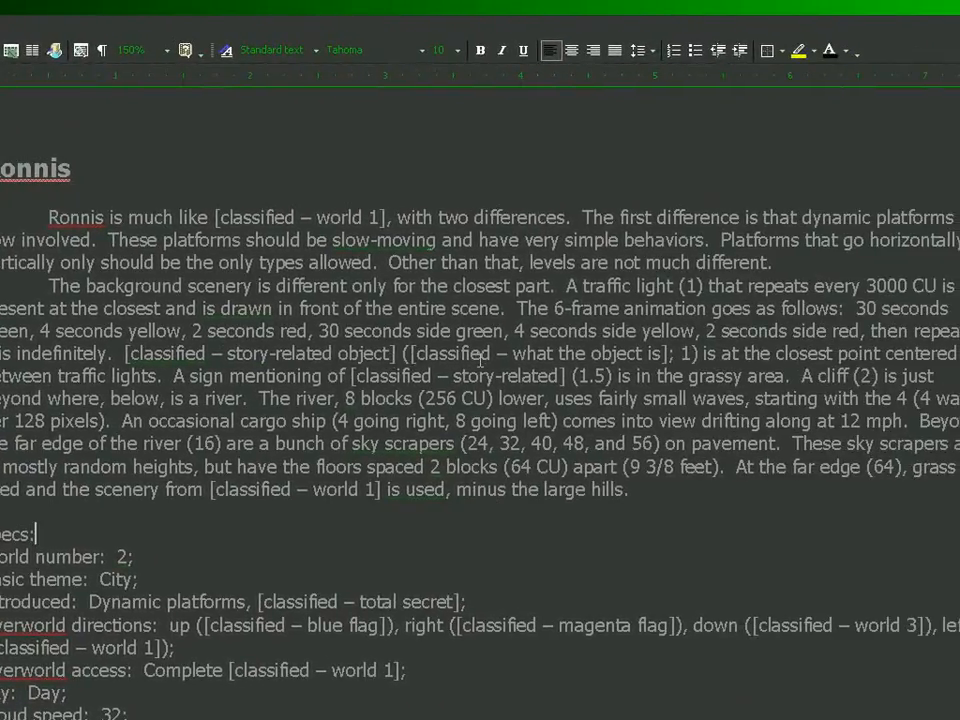
Scroll through the Ronnis city world specs in Word
{"action": "scroll", "scroll_direction": "down", "scroll_amount": 3}
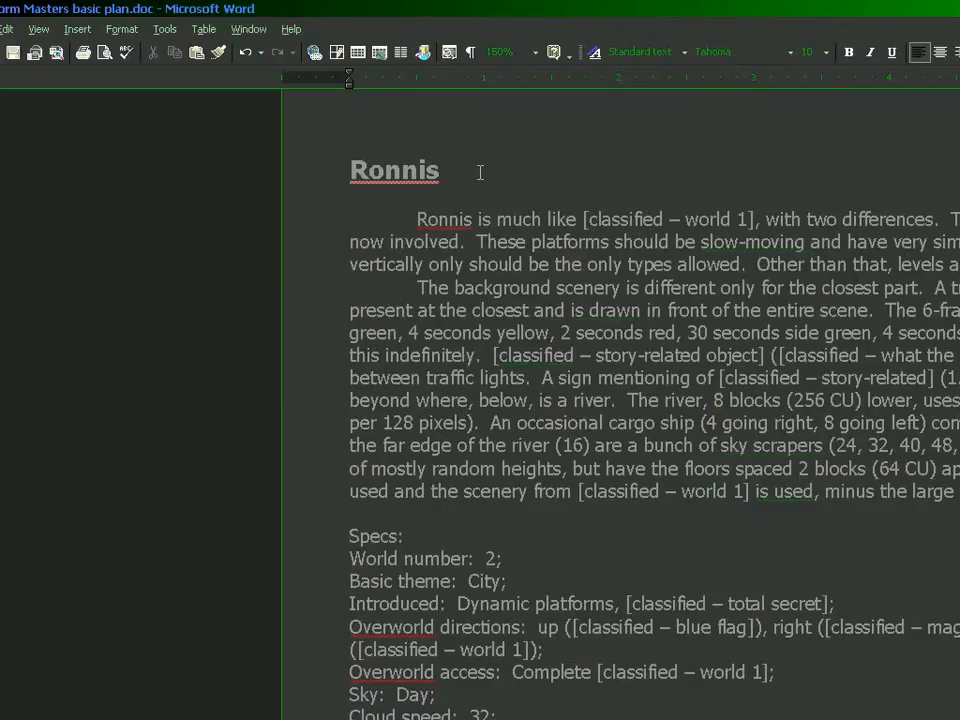
{"action": "scroll", "scroll_direction": "down", "scroll_amount": 3}
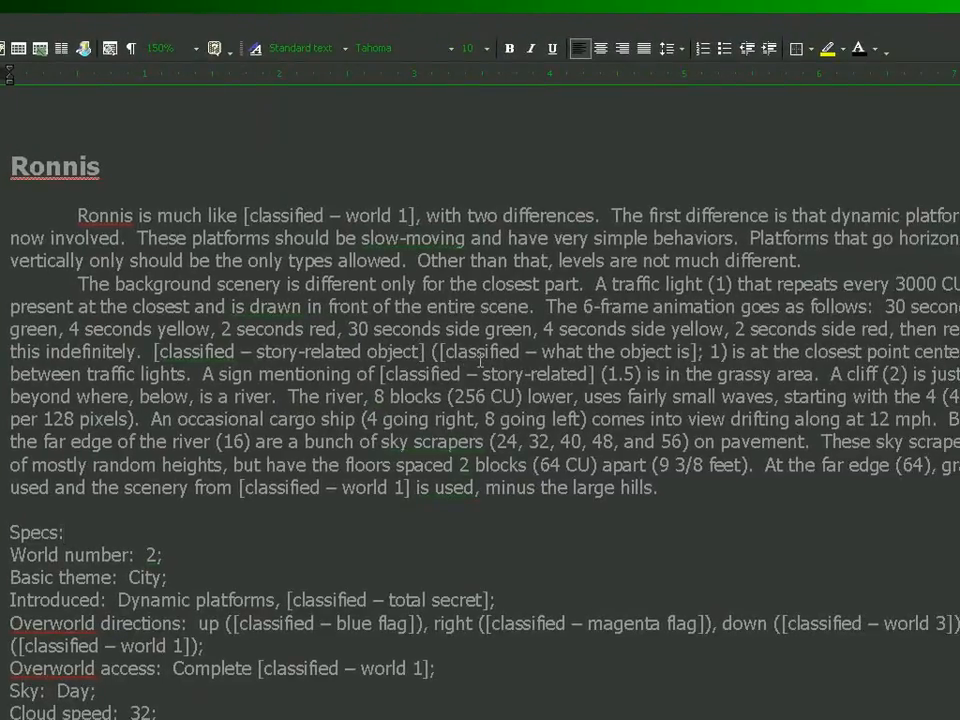
{"action": "left_click", "coordinate": [64, 531]}
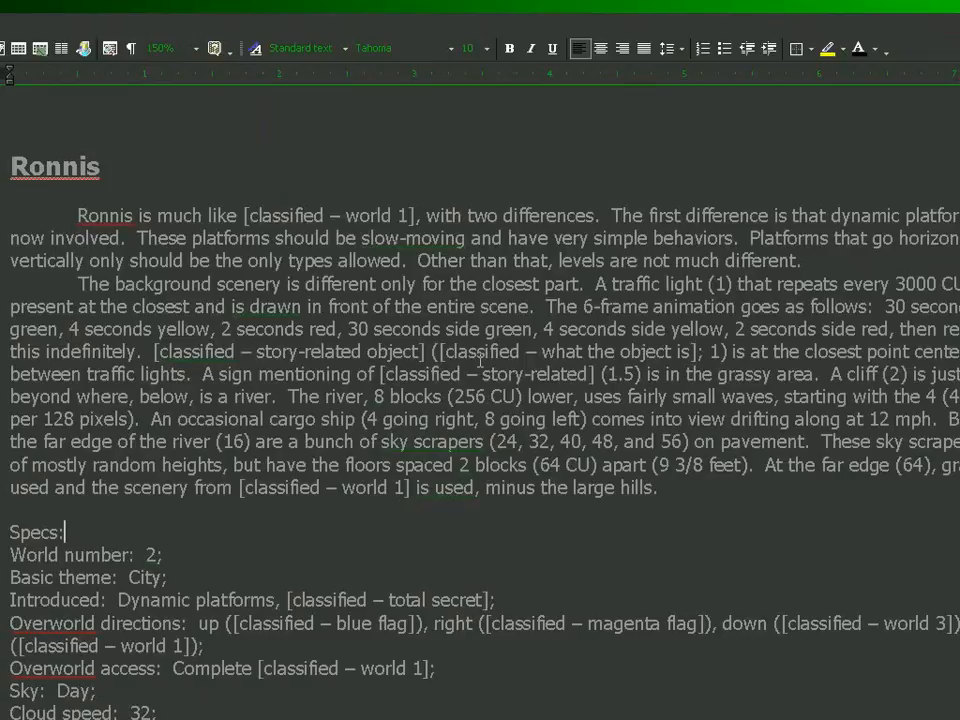
{"action": "scroll", "scroll_direction": "down", "scroll_amount": 3}
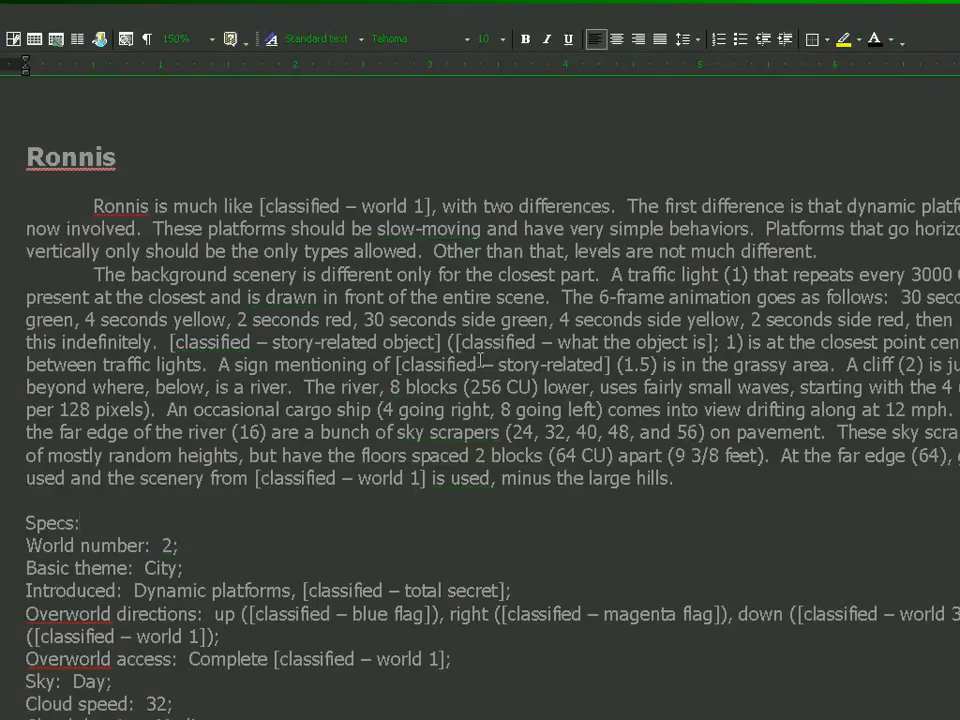
{"action": "scroll", "scroll_direction": "down", "scroll_amount": 3}
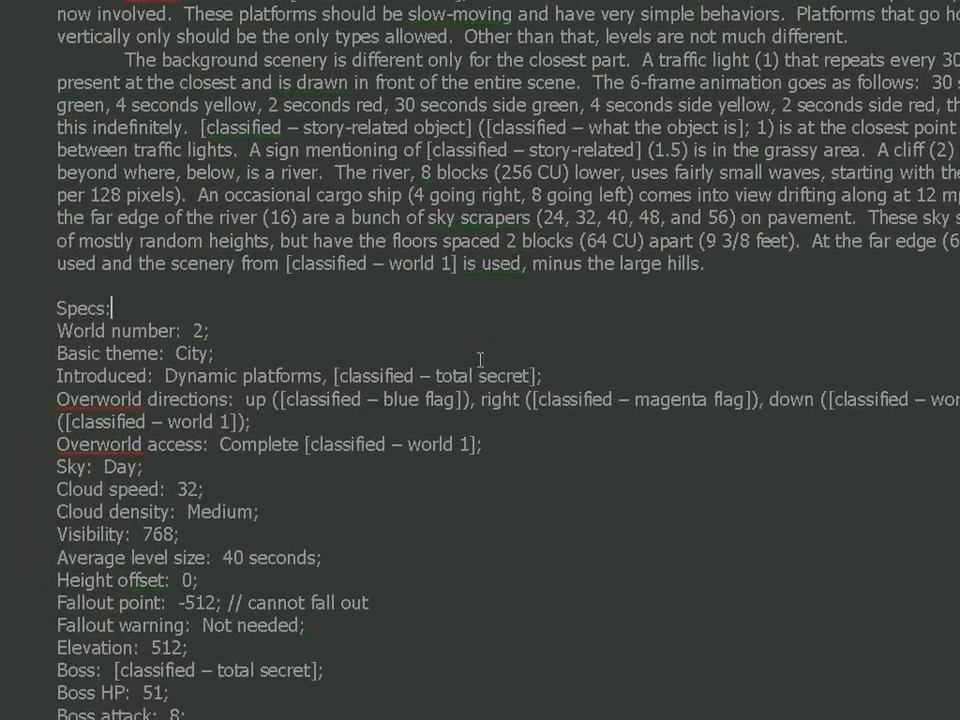
{"action": "scroll", "scroll_direction": "up", "scroll_amount": 3}
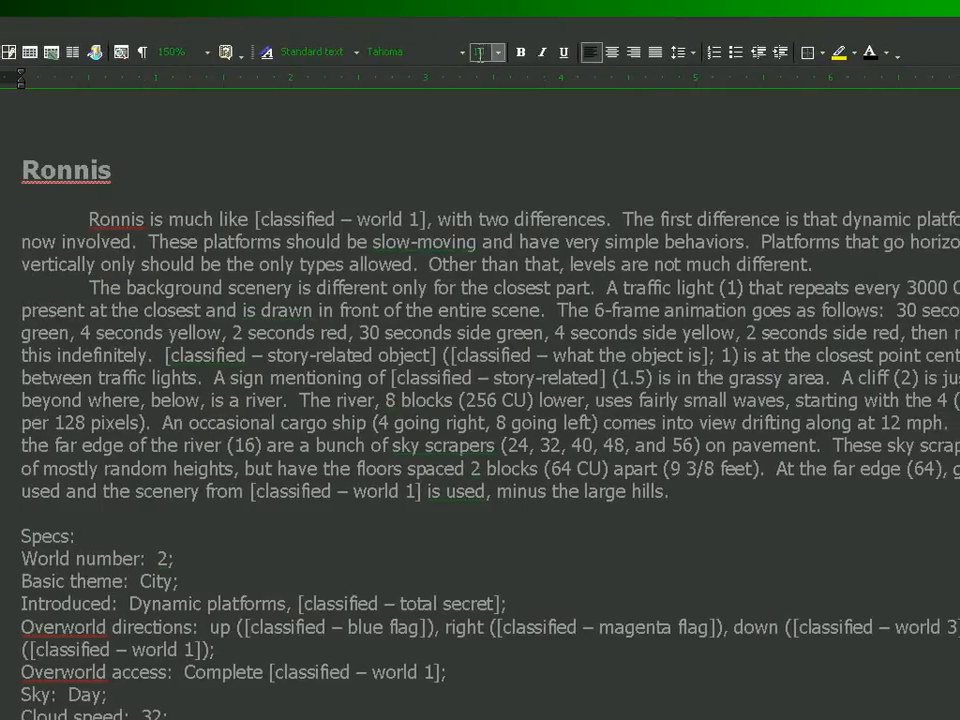
Review the day sky specs, then return to the blank GIMP image
{"action": "scroll", "scroll_direction": "down", "scroll_amount": 3}
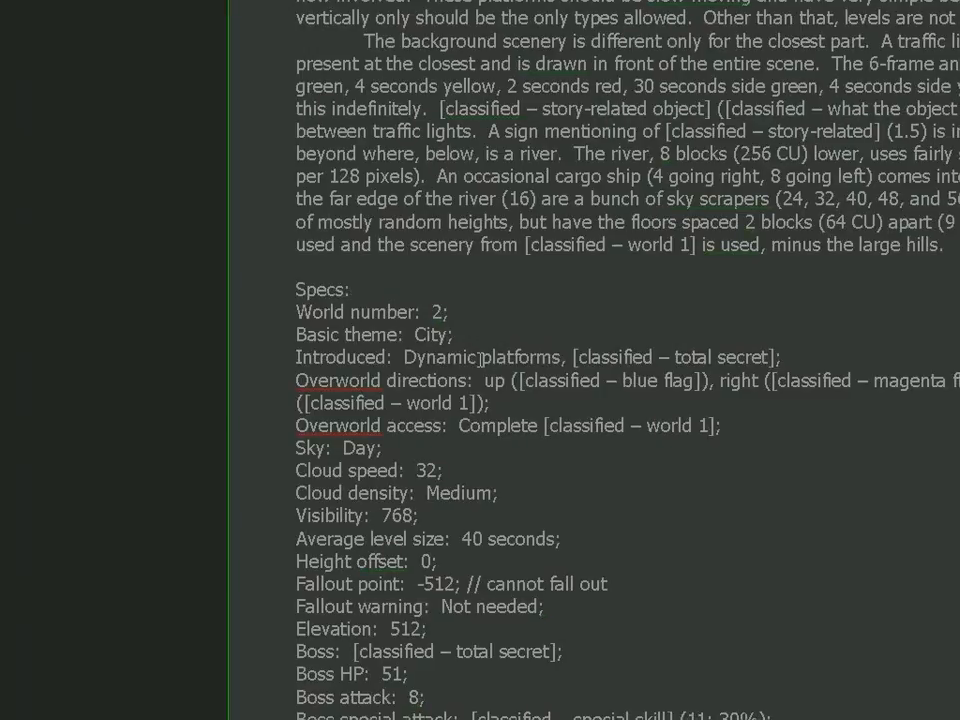
{"action": "left_click", "coordinate": [349, 289]}
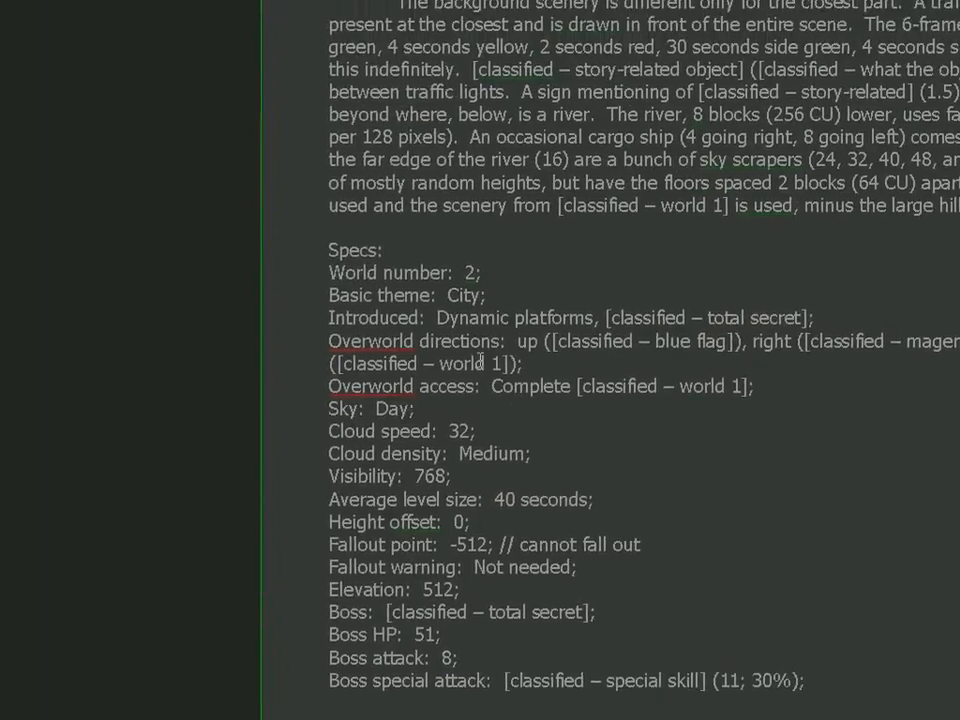
{"action": "scroll", "scroll_direction": "up", "scroll_amount": 3}
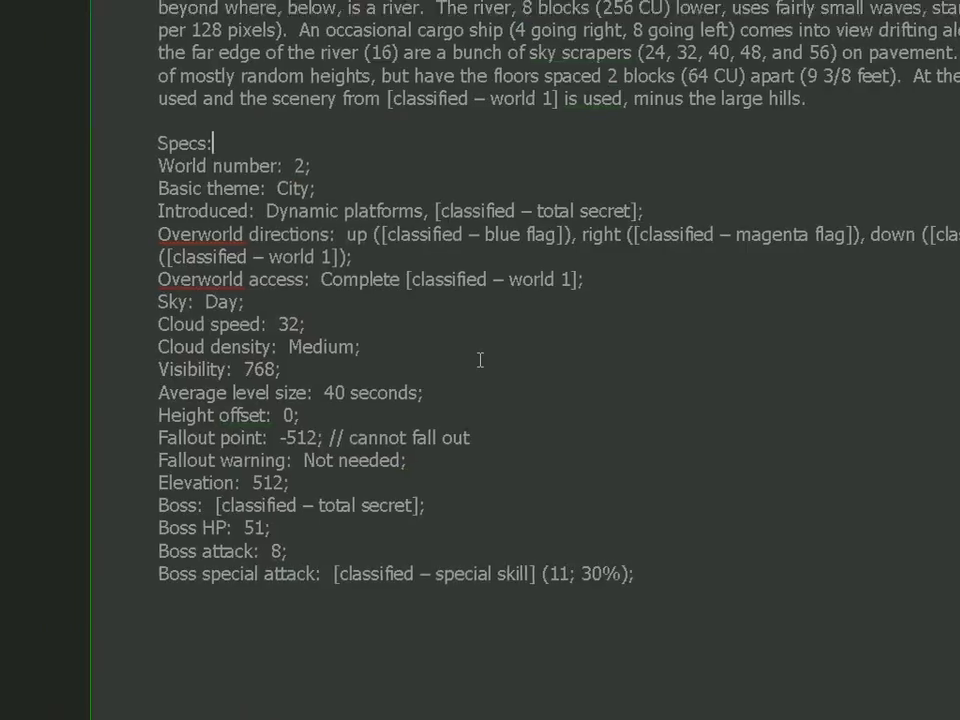
{"action": "scroll", "scroll_direction": "up", "scroll_amount": 3}
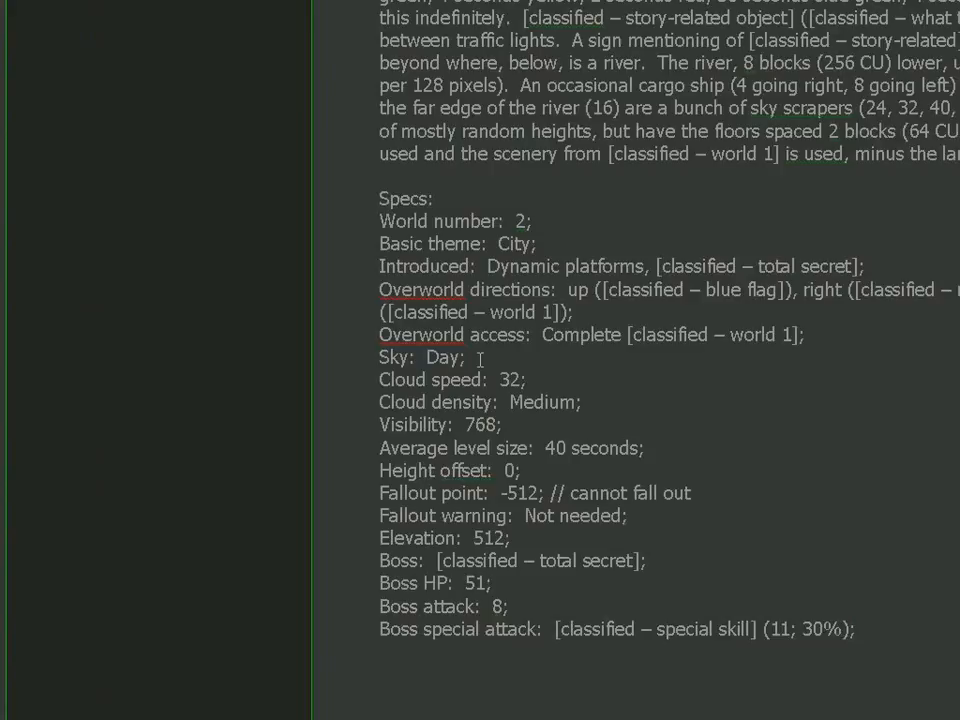
{"action": "left_click", "coordinate": [433, 197]}
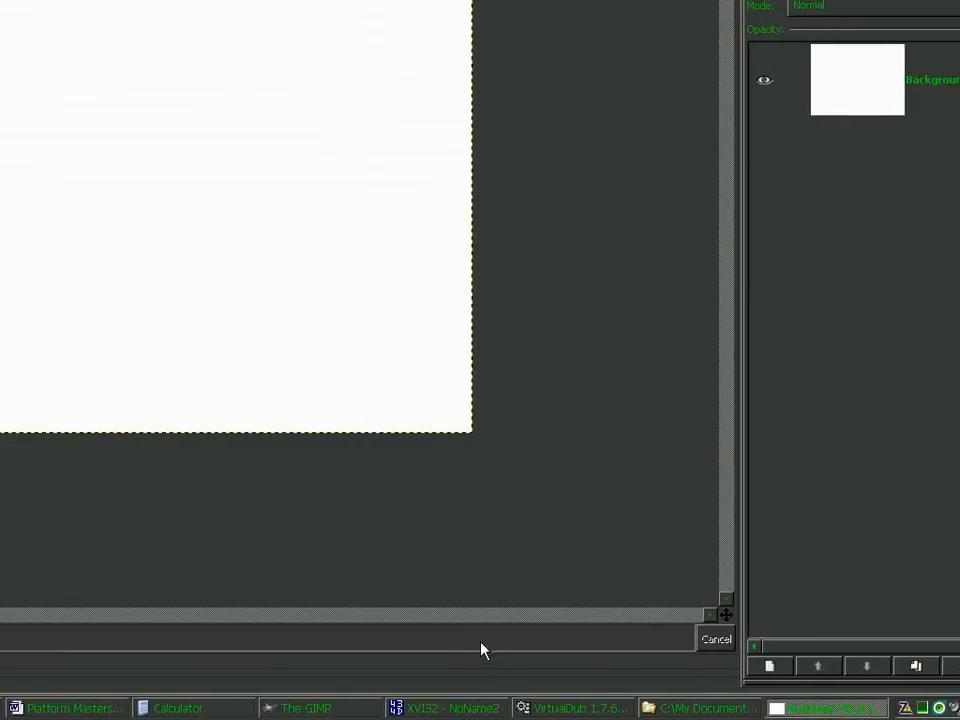
Import SkyDay.bmp as a new layer via Open as Layer
{"action": "left_click", "coordinate": [11, 137]}
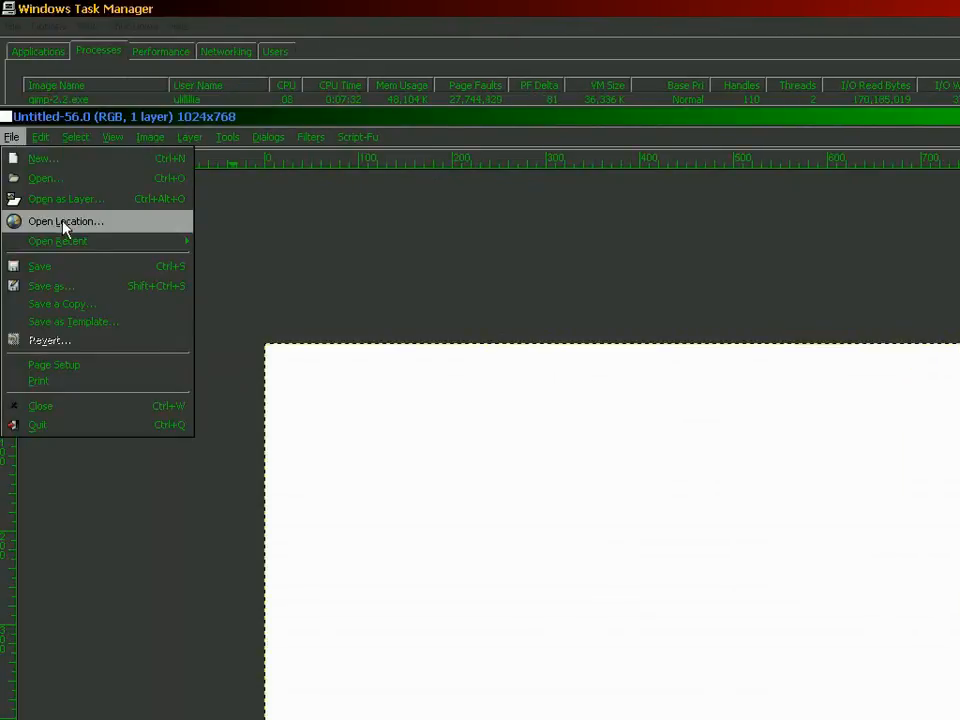
{"action": "left_click", "coordinate": [65, 198]}
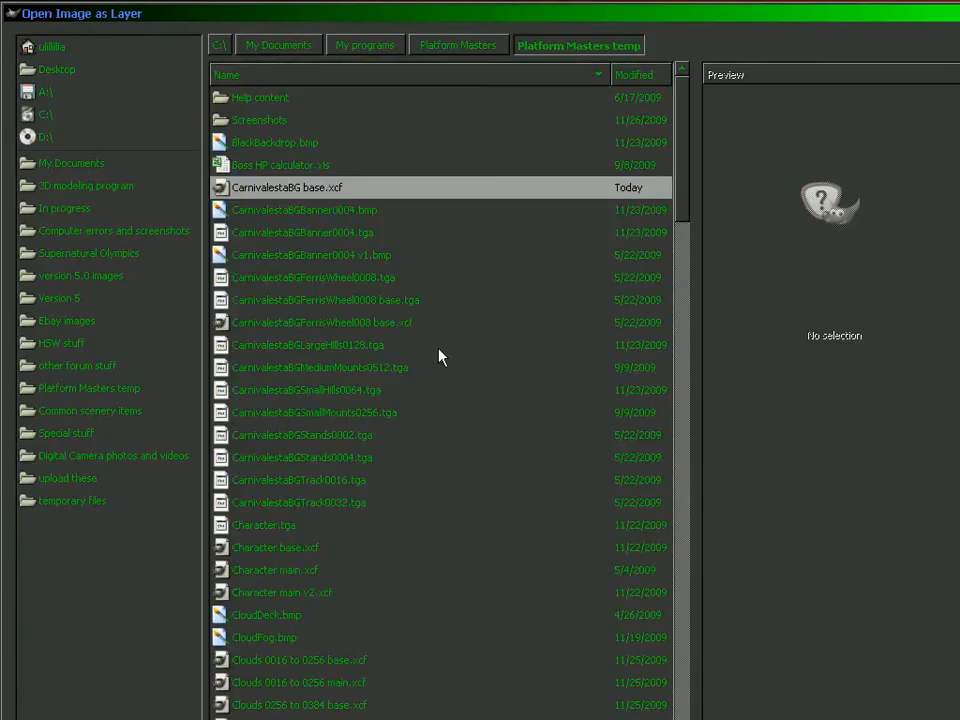
{"action": "scroll", "scroll_direction": "down", "scroll_amount": 3}
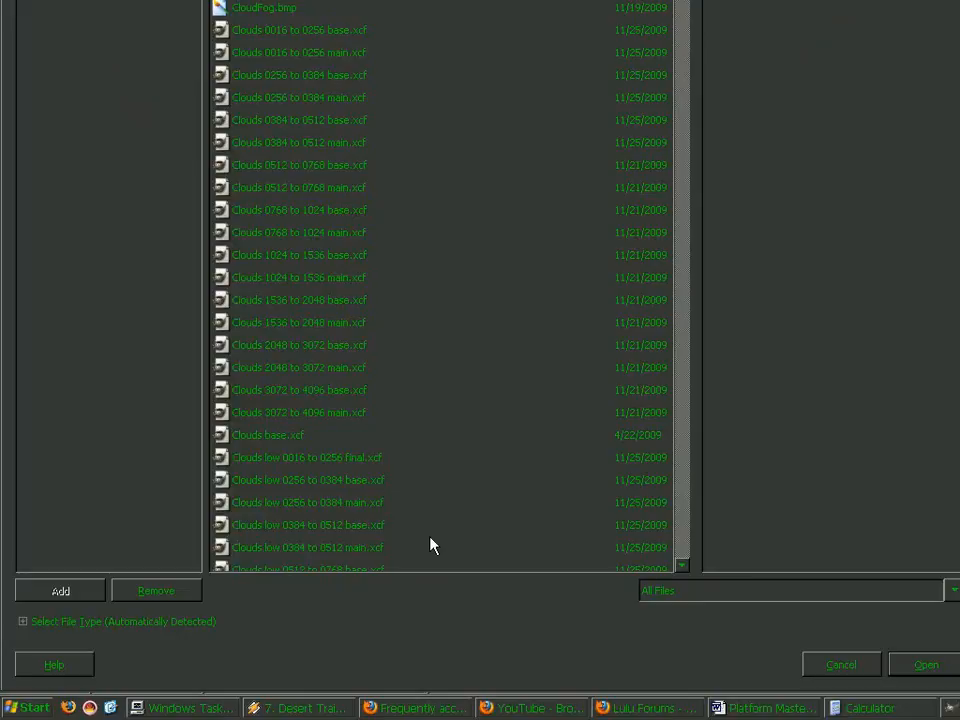
{"action": "left_click", "coordinate": [925, 664]}
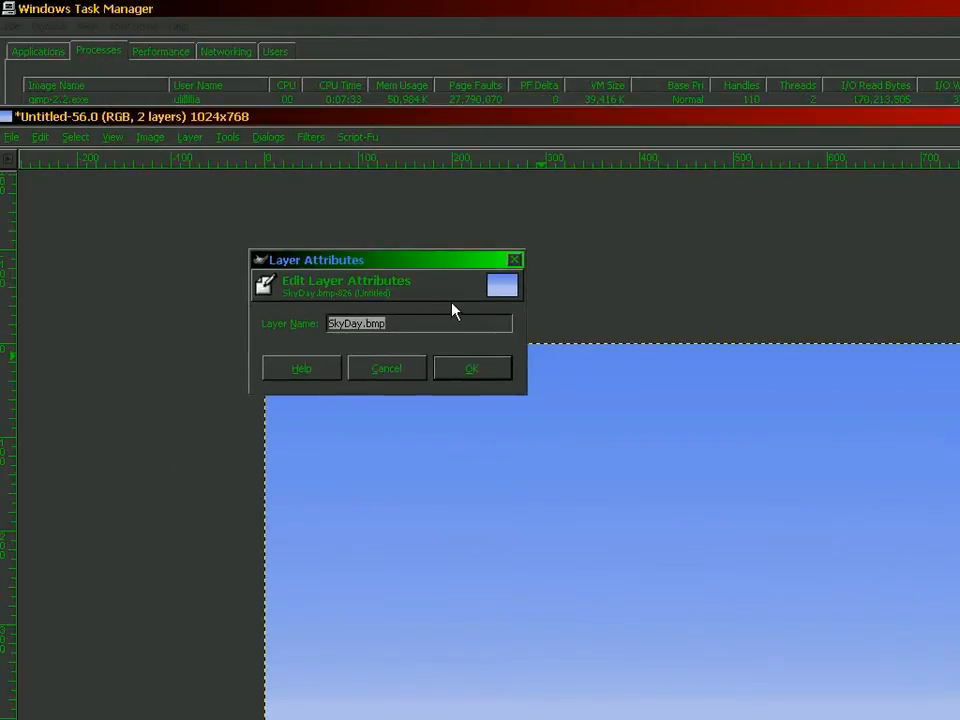
Name the sky layer 'Day sky backdrop' in Layer Attributes
{"action": "type", "text": "Day"}
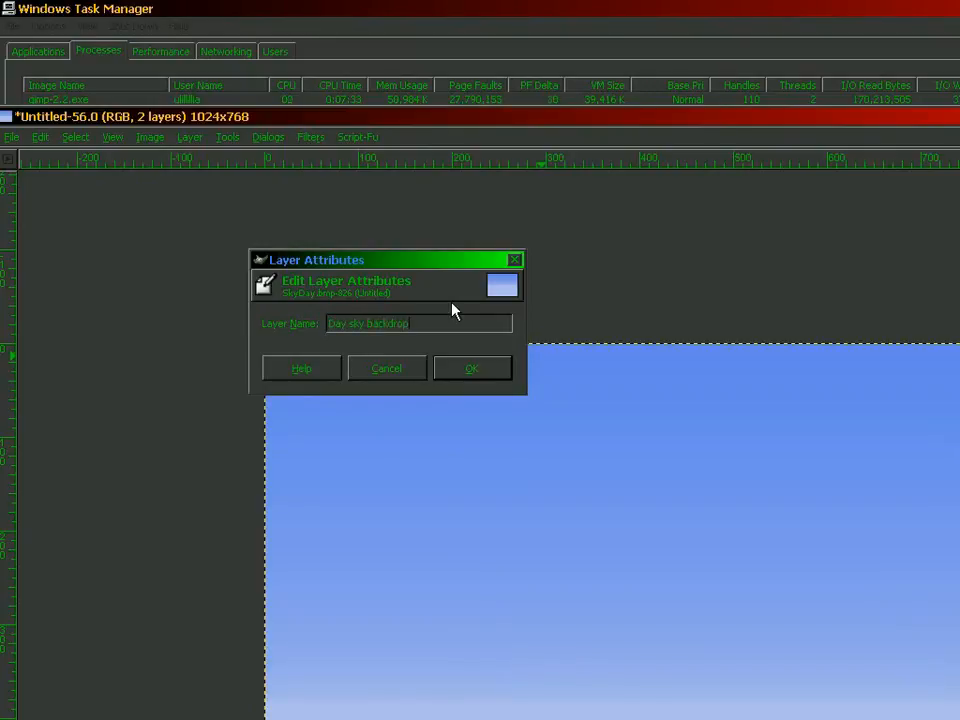
{"action": "left_click", "coordinate": [471, 368]}
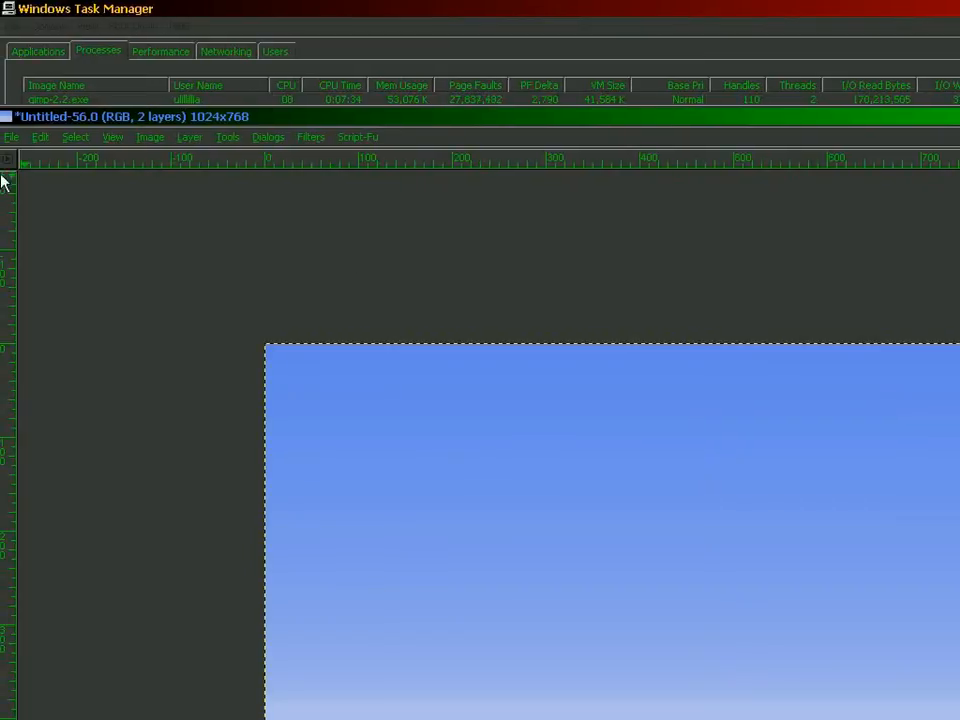
{"action": "mouse_move", "coordinate": [12, 145]}
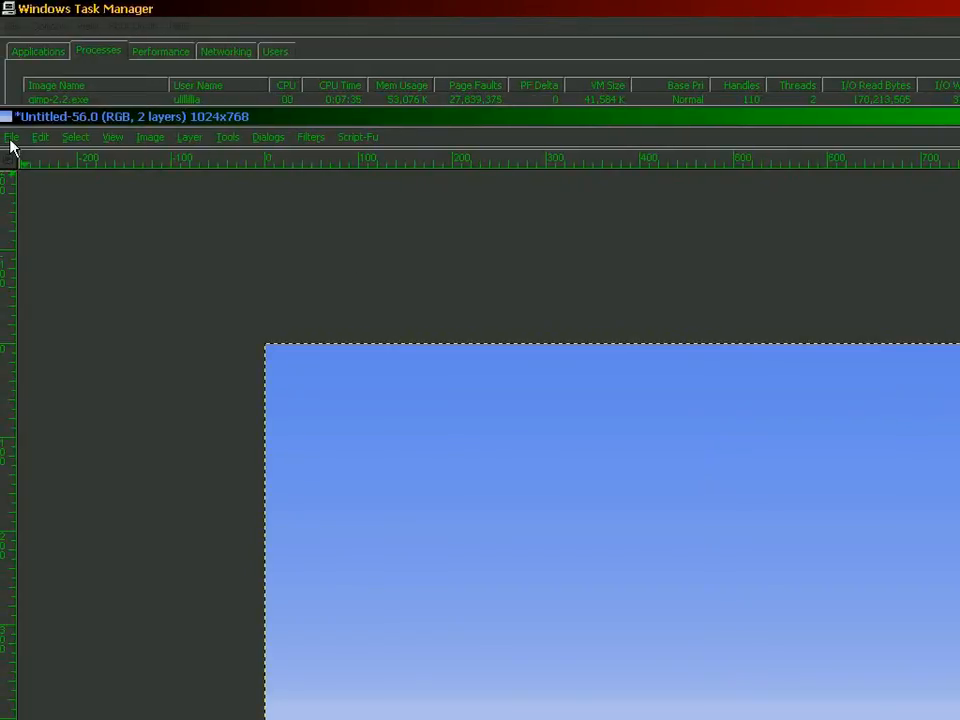
Open GIMP's File menu over the sky image
{"action": "left_click", "coordinate": [11, 136]}
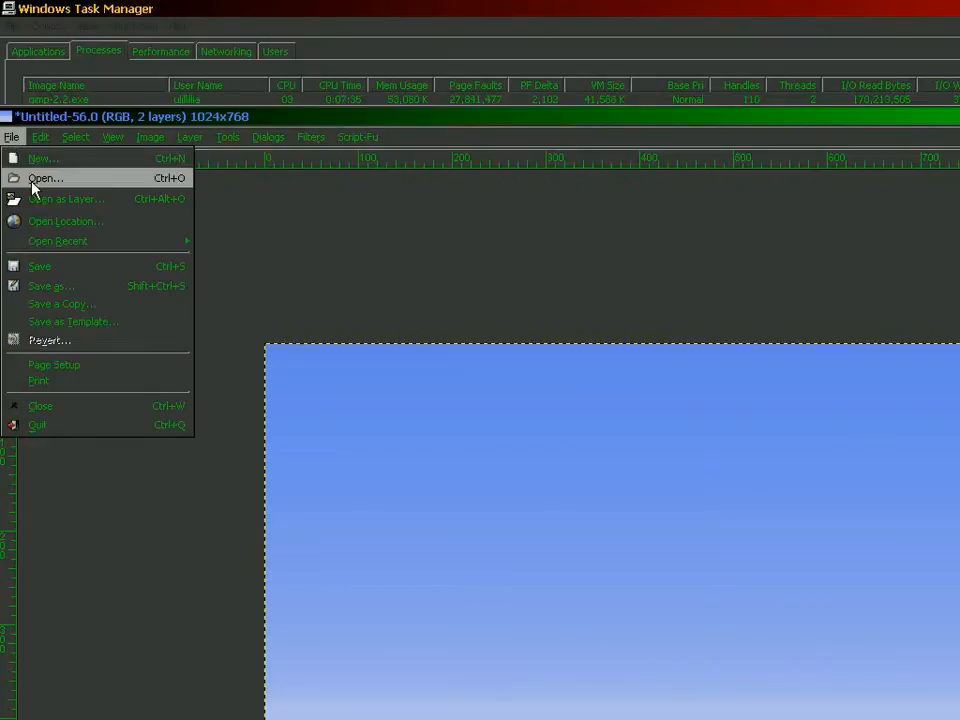
{"action": "mouse_move", "coordinate": [65, 198]}
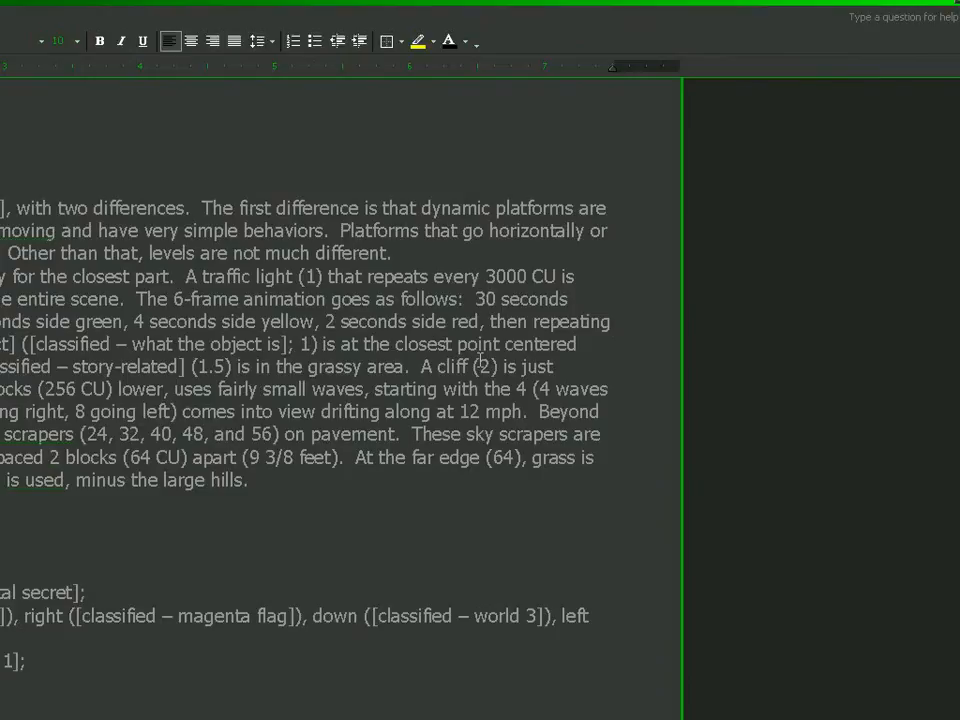
Switch back to the GIMP sky image and show its File menu
{"action": "left_click", "coordinate": [230, 708]}
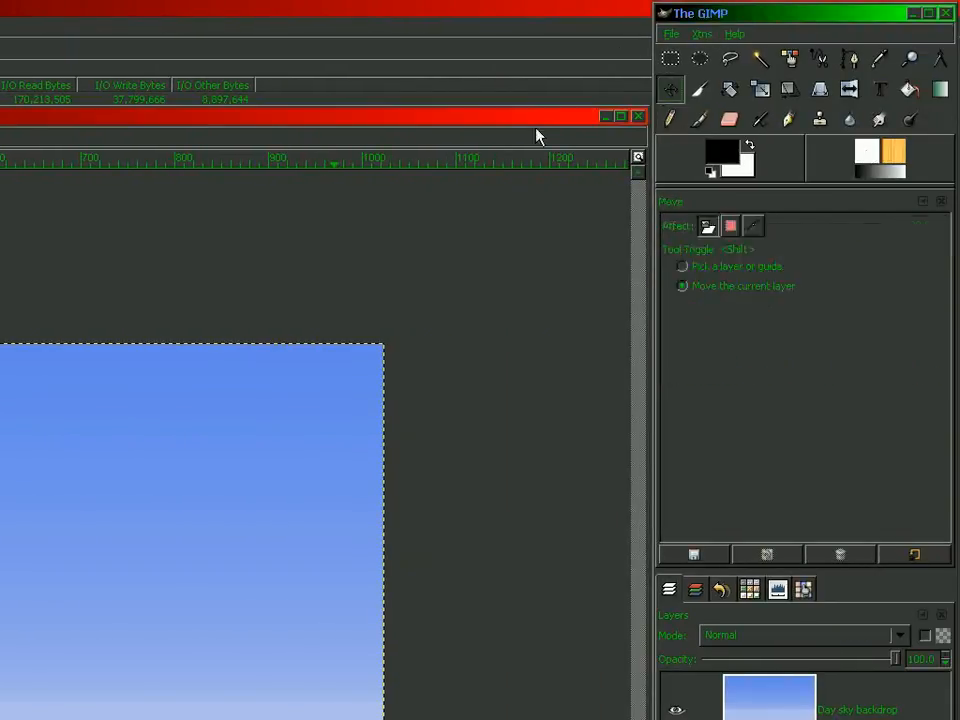
{"action": "left_click", "coordinate": [11, 136]}
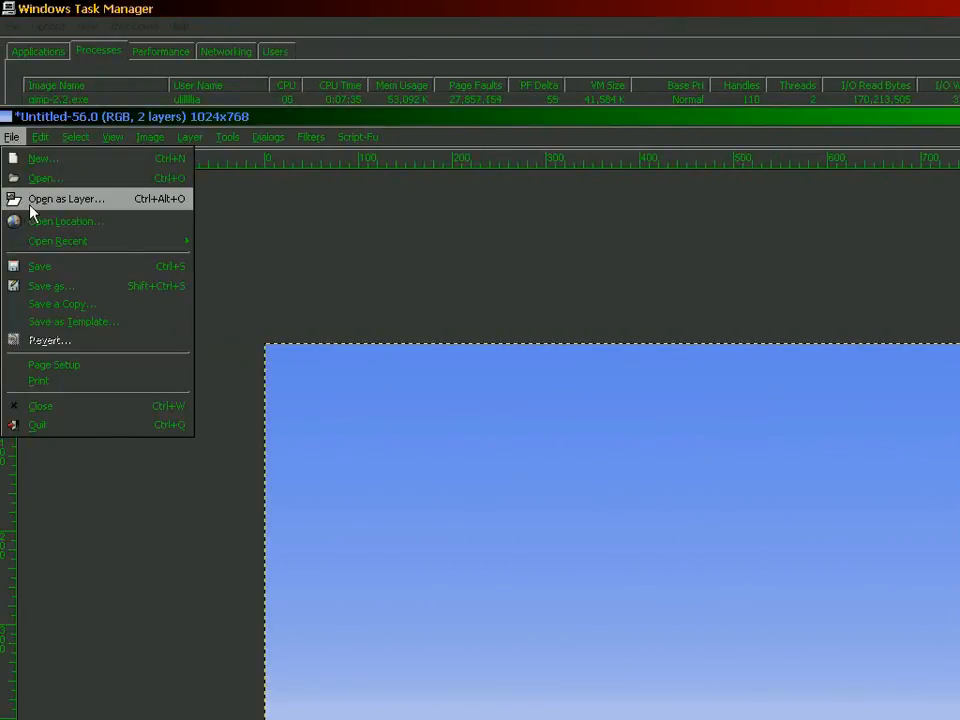